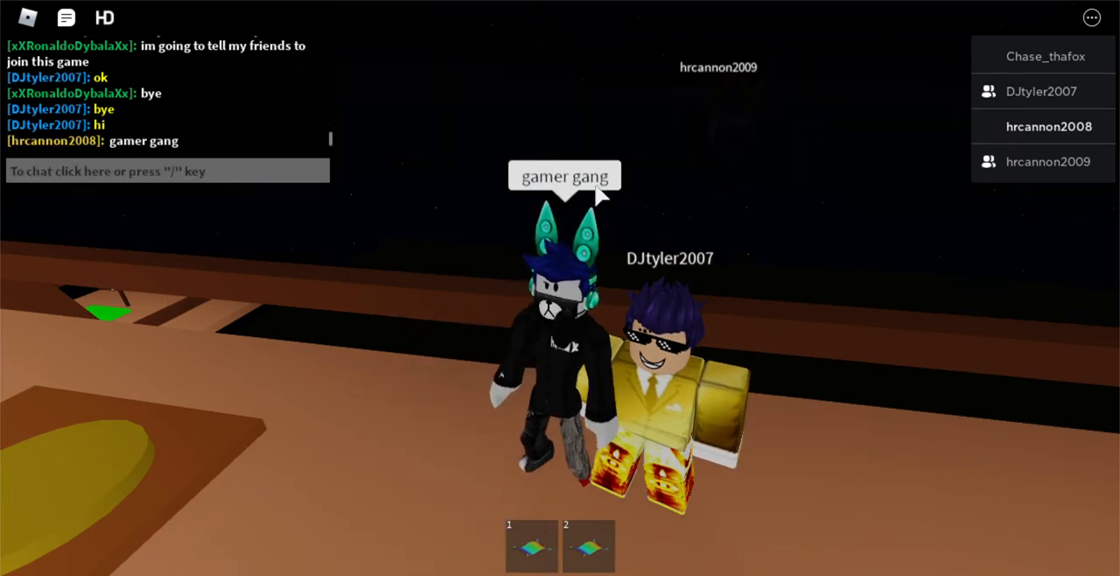
pyautogui.moveTo(648, 231)
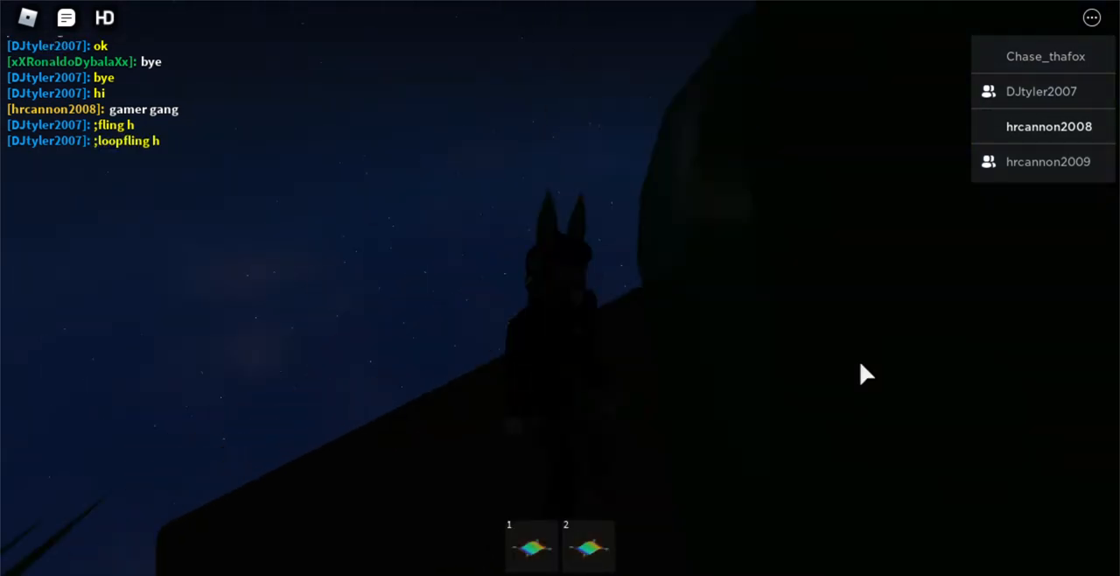
pyautogui.click(528, 553)
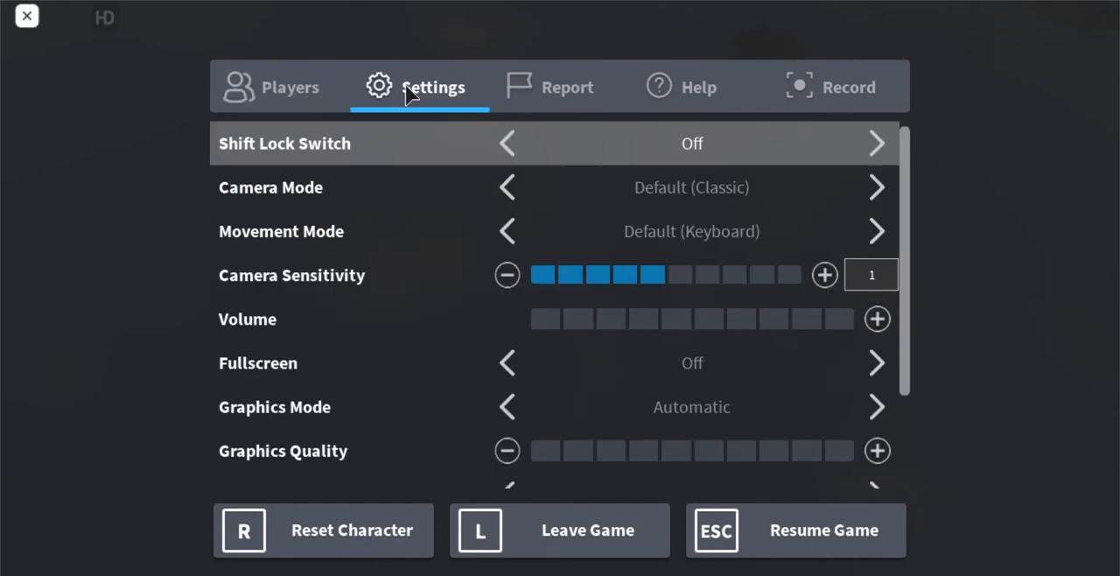
pyautogui.moveTo(819, 106)
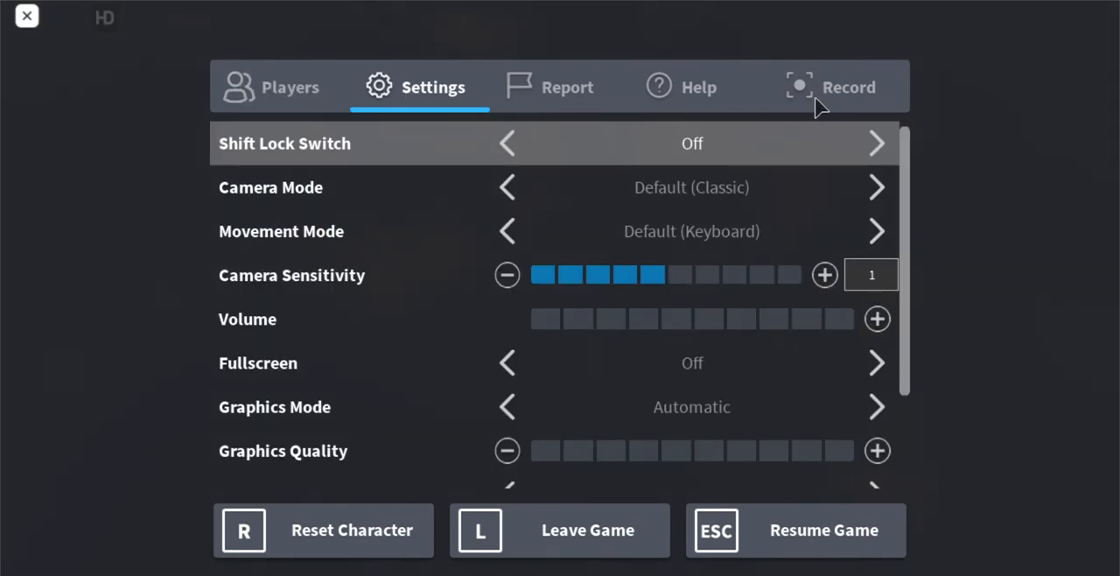
pyautogui.click(839, 87)
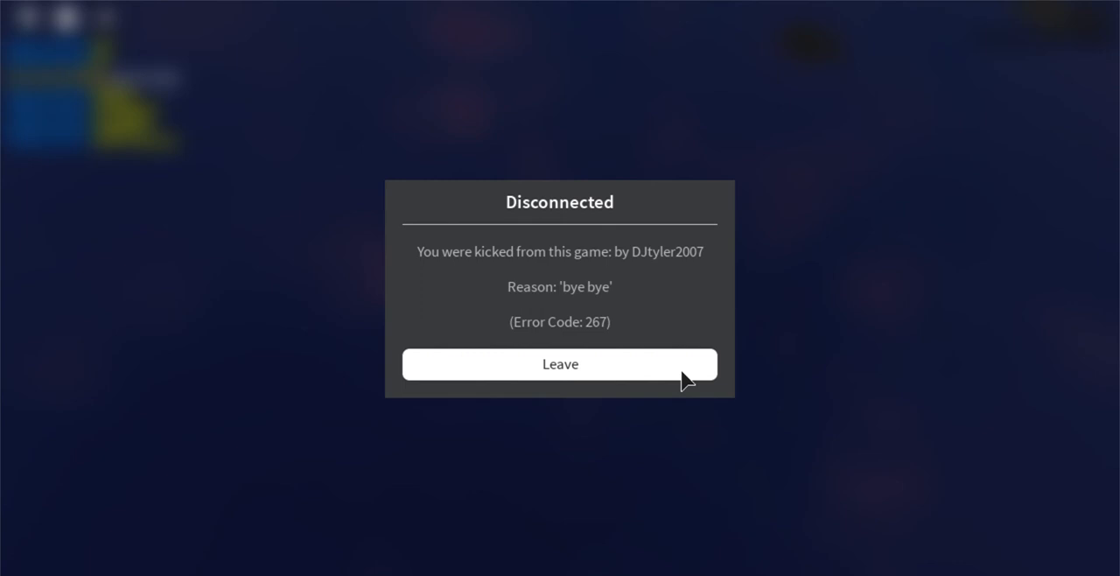
pyautogui.moveTo(682, 379)
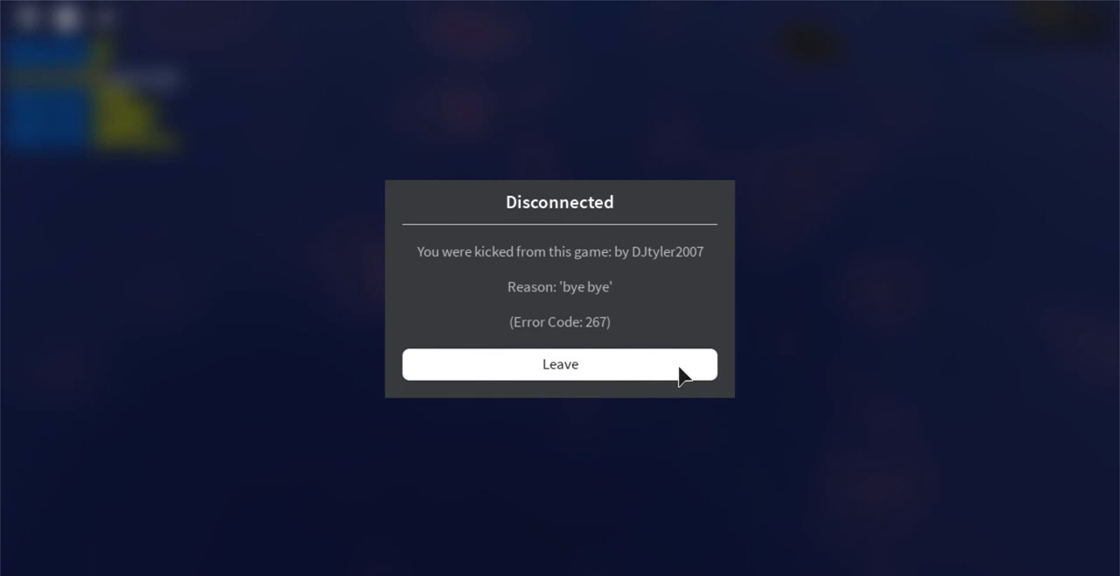